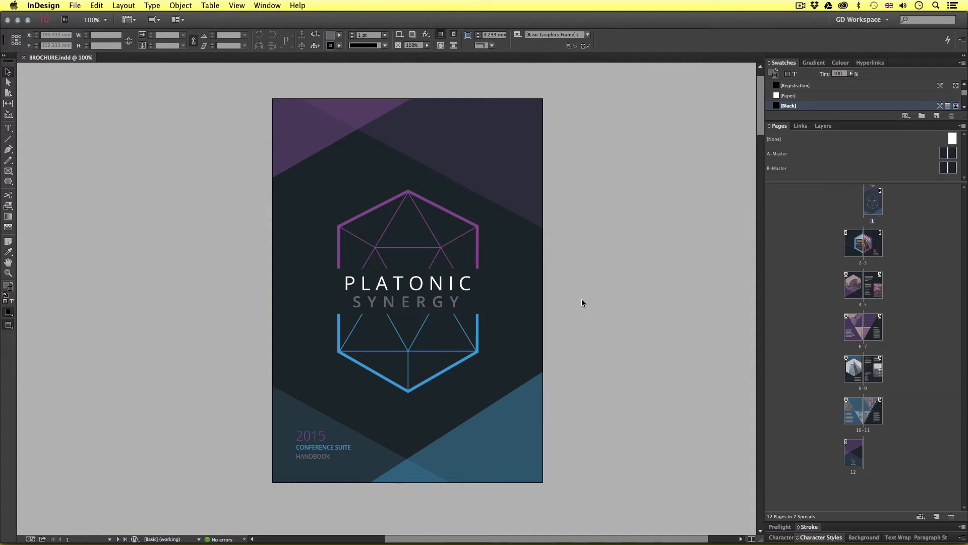
mouse_move(606, 302)
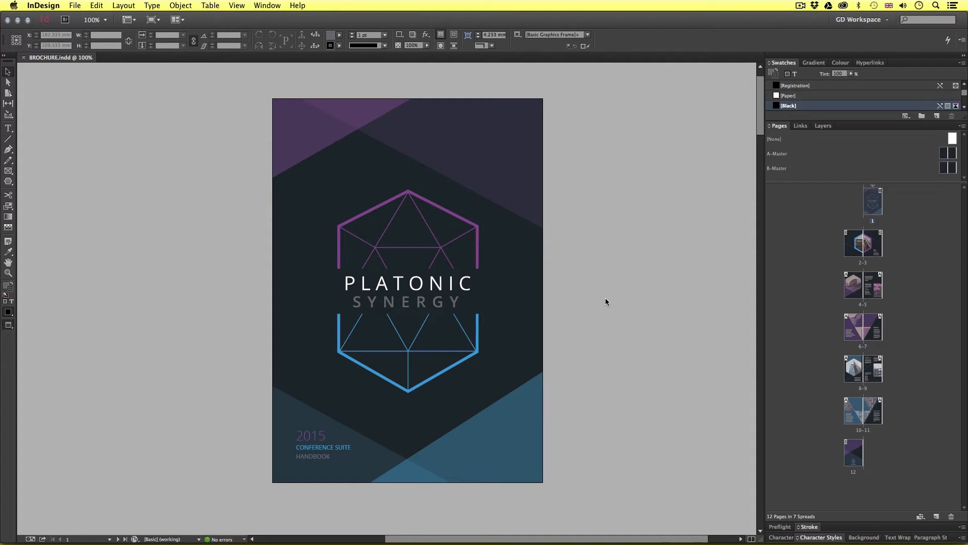
- Open the File menu for the BROCHURE document
click(74, 5)
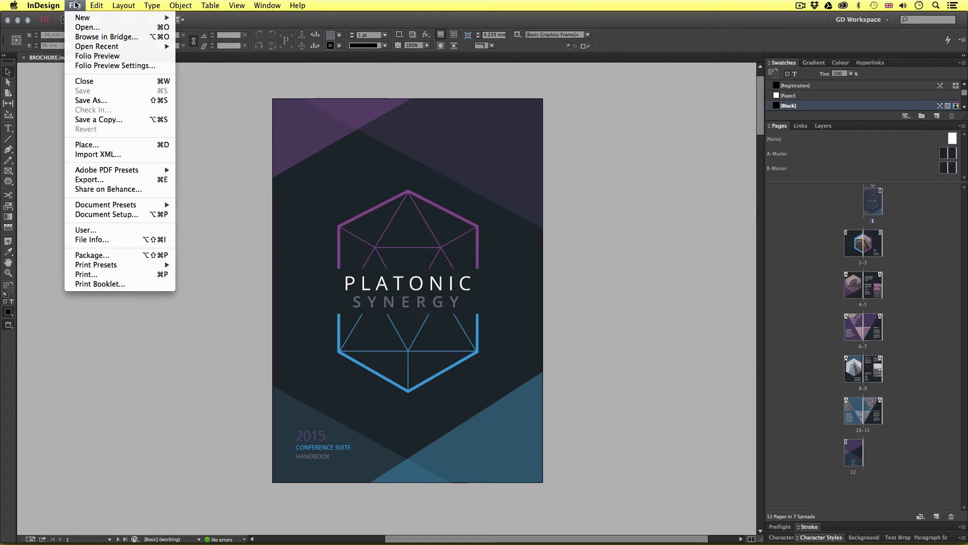
- Start exporting the brochure with InDesign Markup (IDML) chosen as the format
click(89, 179)
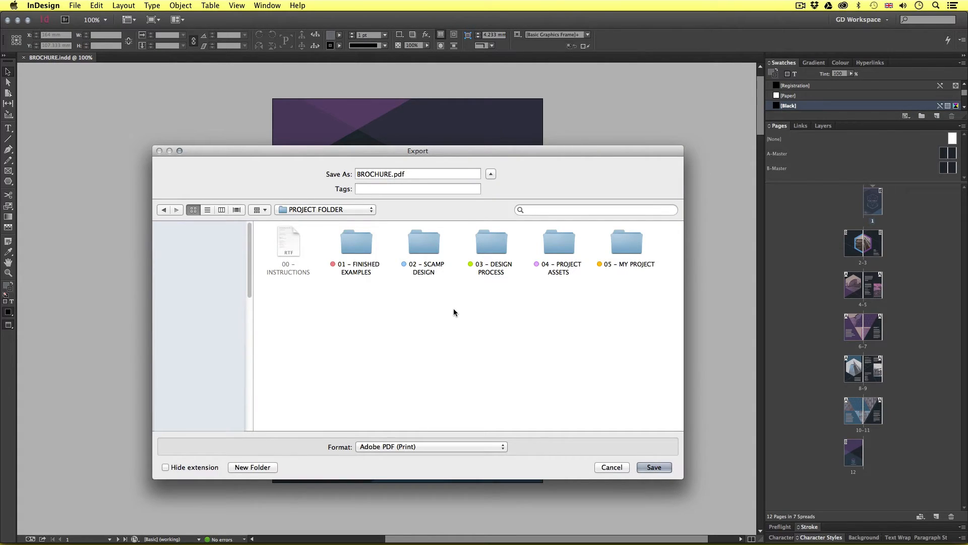
mouse_move(455, 334)
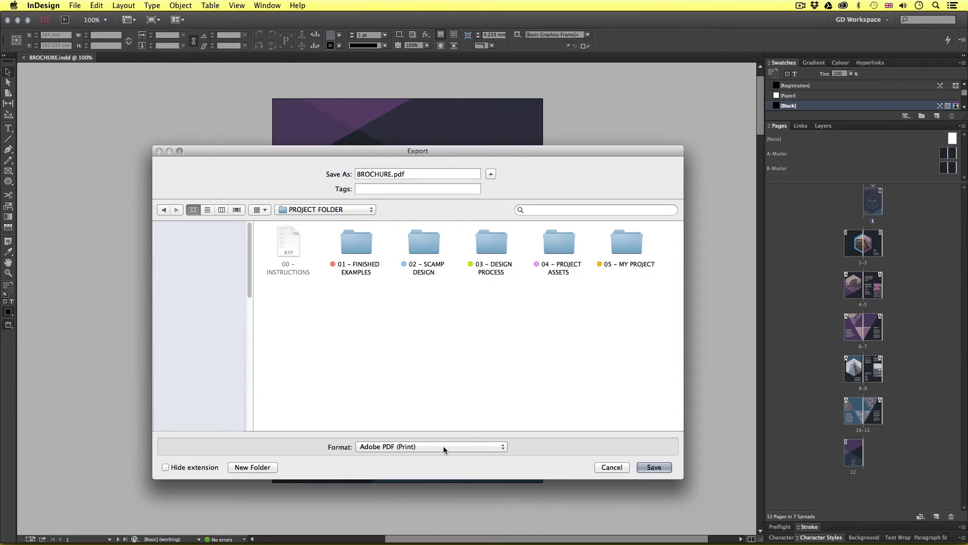
click(431, 446)
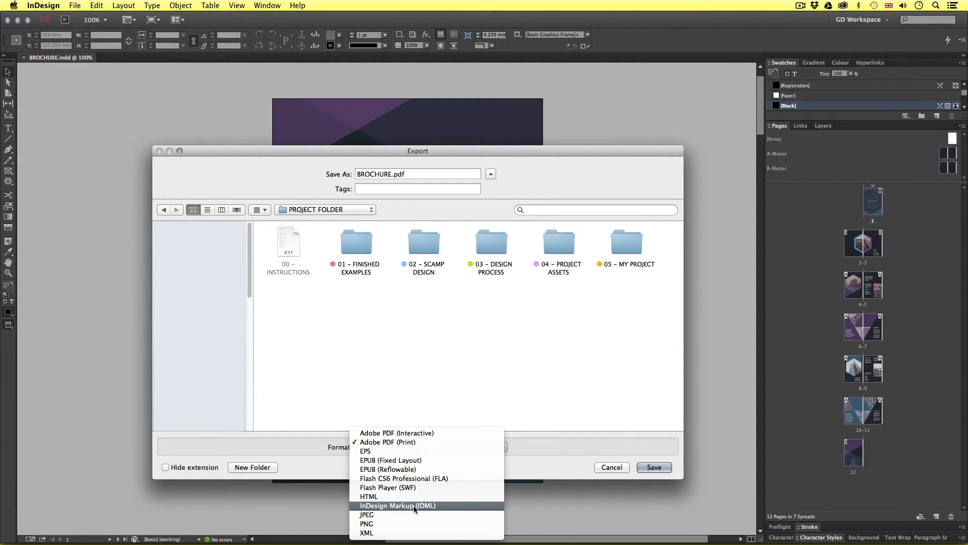
mouse_move(435, 508)
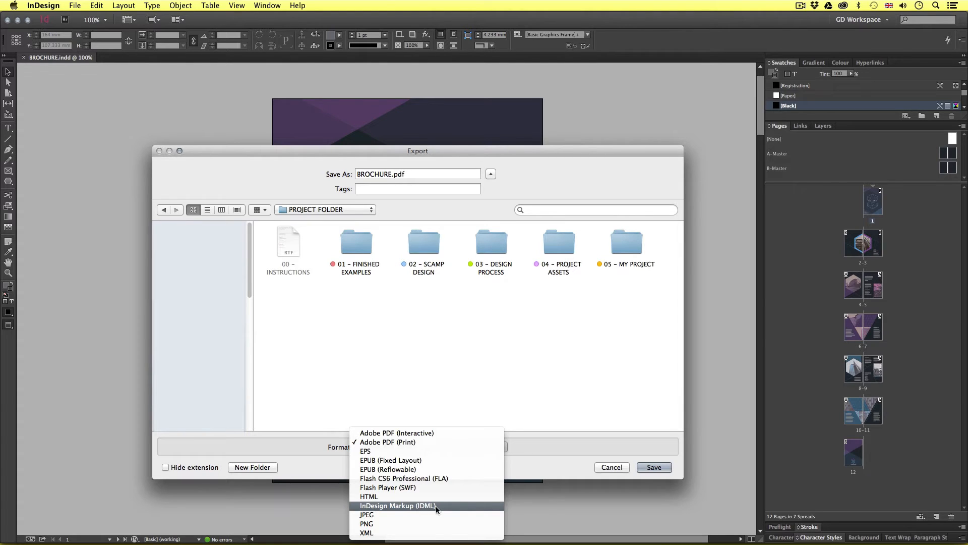
click(399, 505)
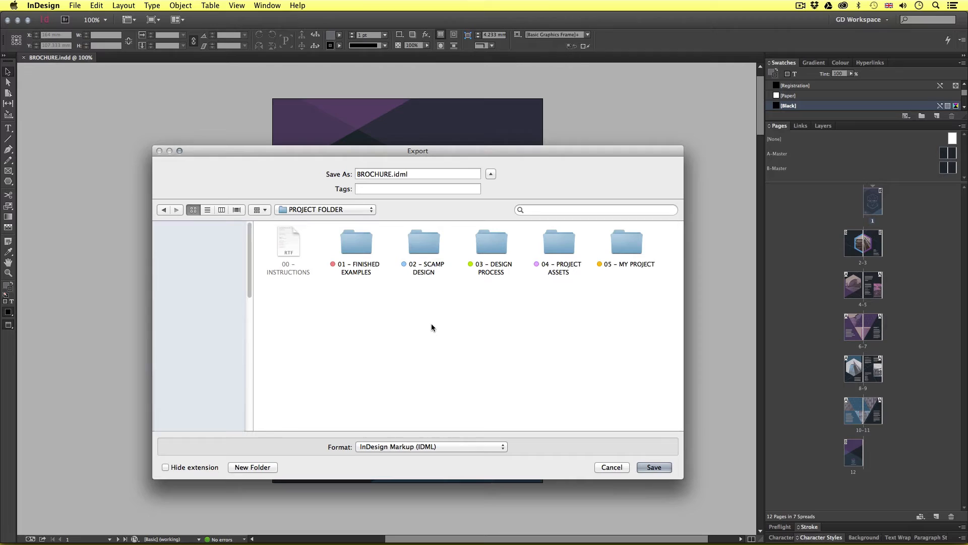
- Save BROCHURE.idml into 05 - MY PROJECT > 06 - COMPATIBILITY
click(626, 242)
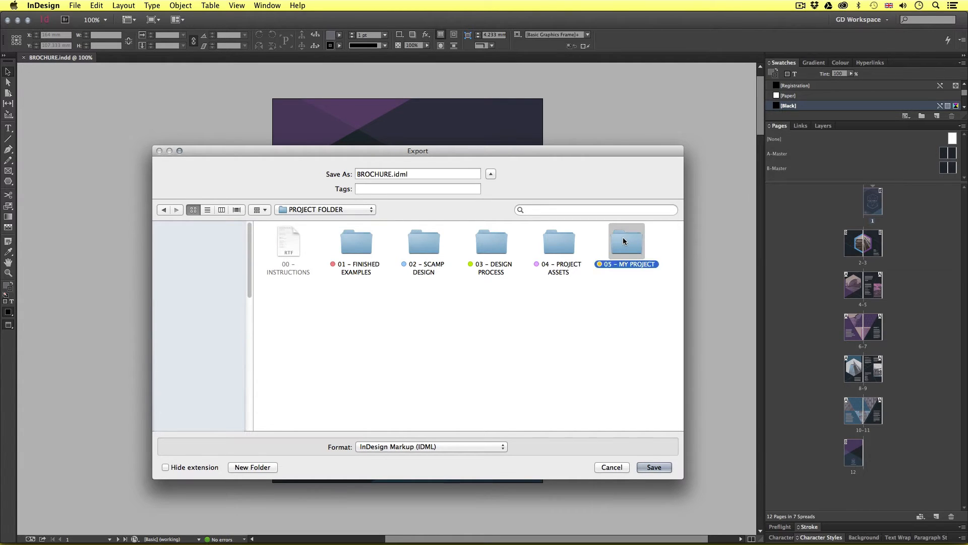
double_click(627, 241)
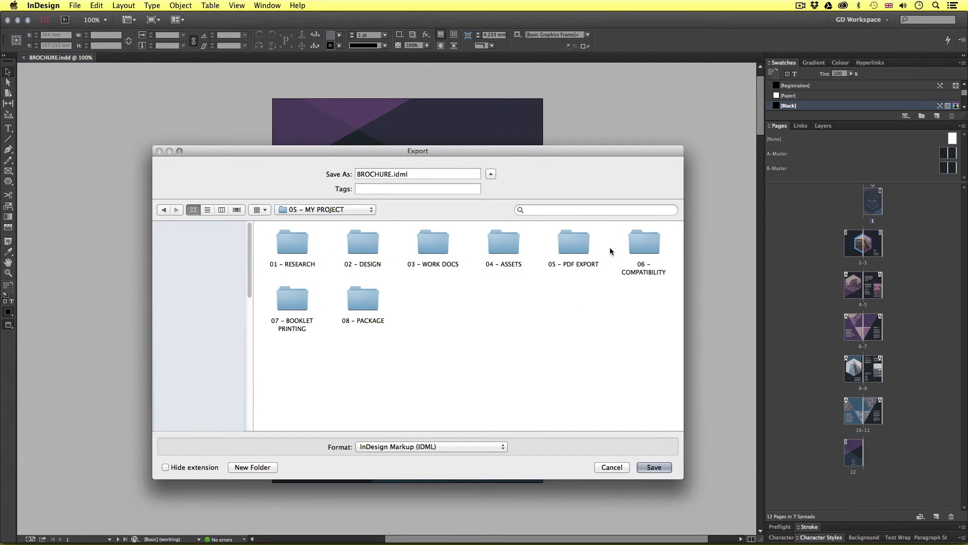
double_click(644, 242)
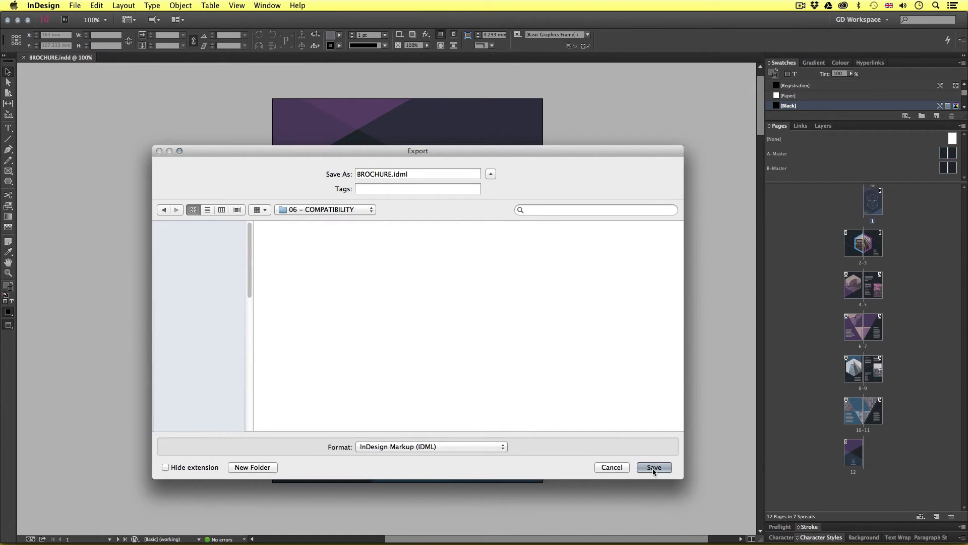
click(654, 467)
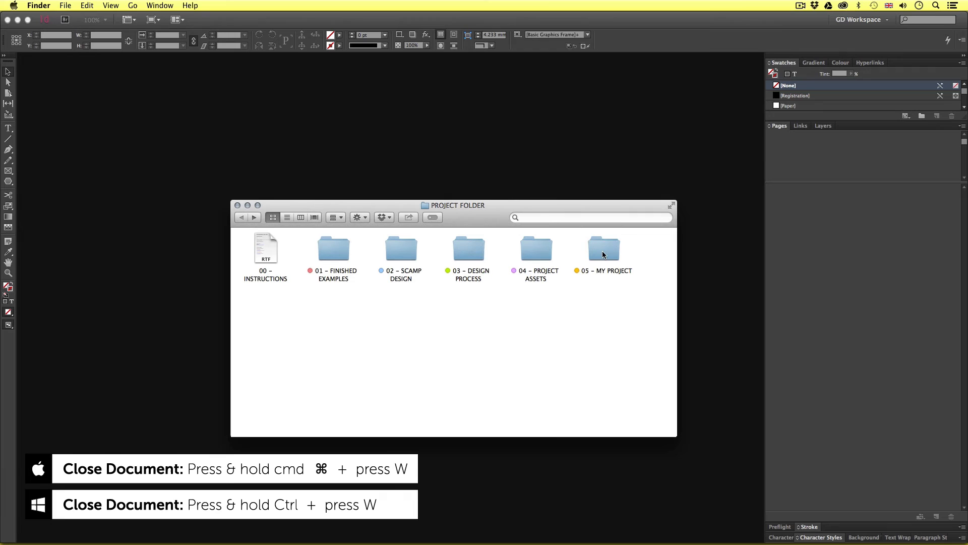
- In Finder, open BROCHURE.idml from 05 - MY PROJECT > 06 - COMPATIBILITY
double_click(603, 247)
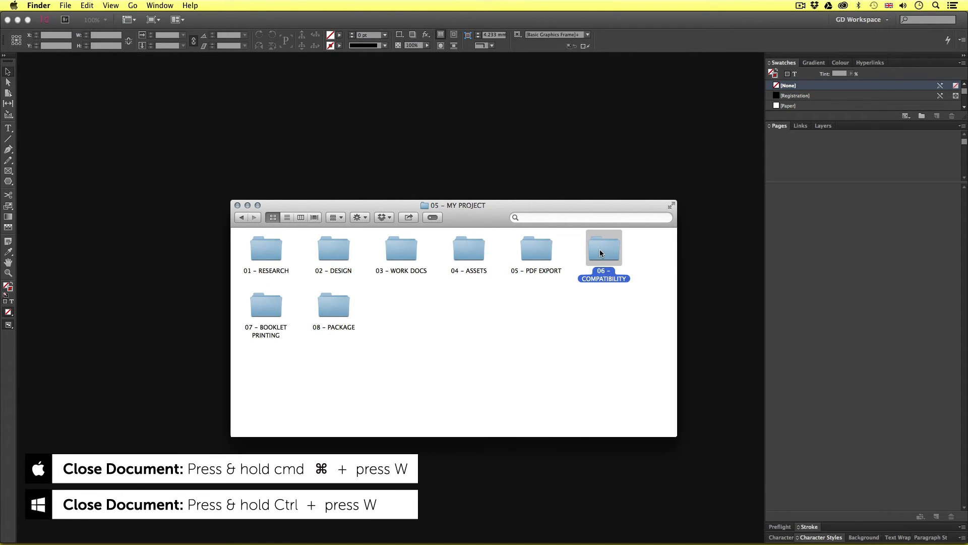
double_click(603, 248)
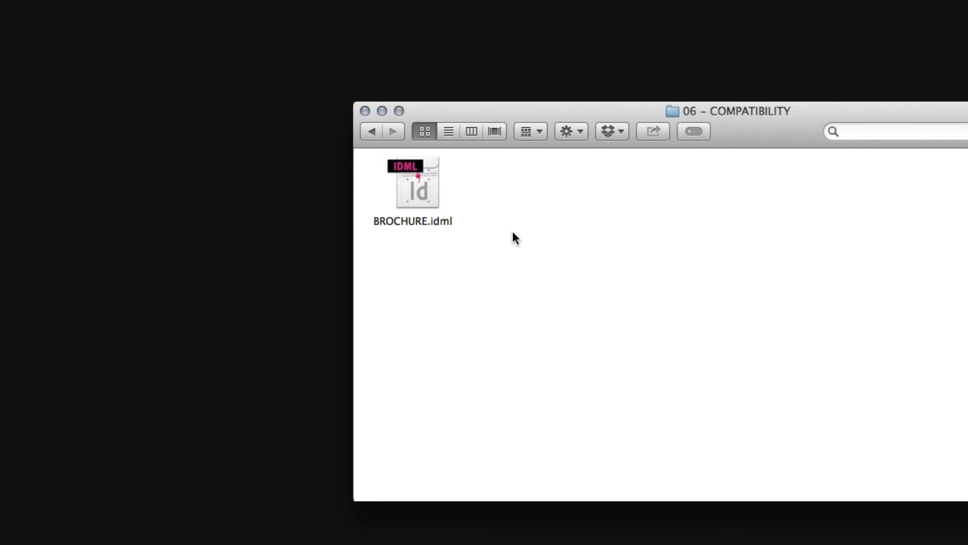
mouse_move(505, 227)
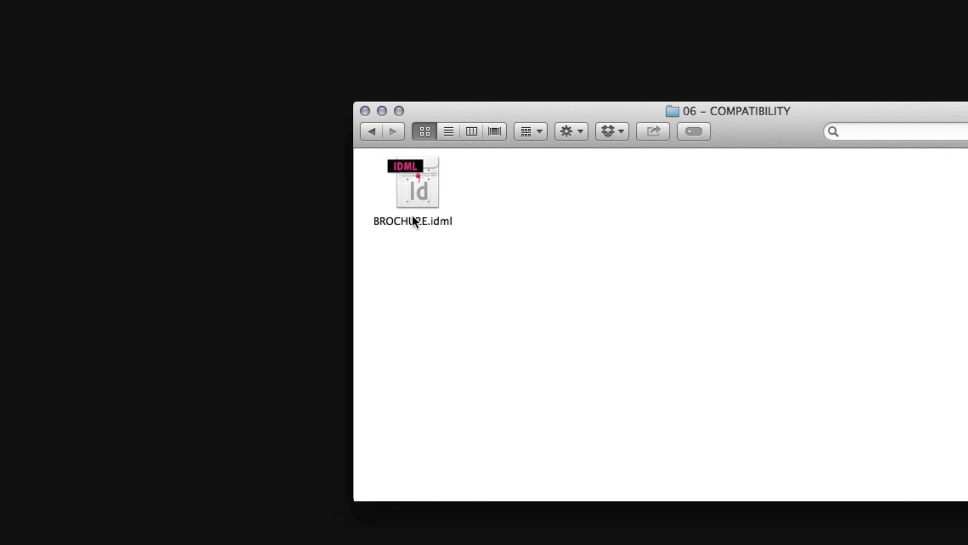
click(412, 183)
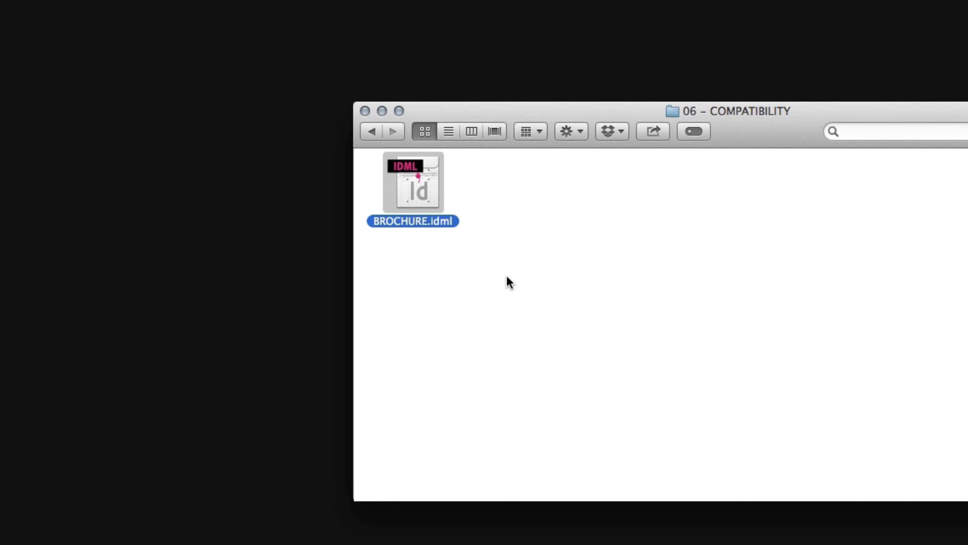
double_click(413, 184)
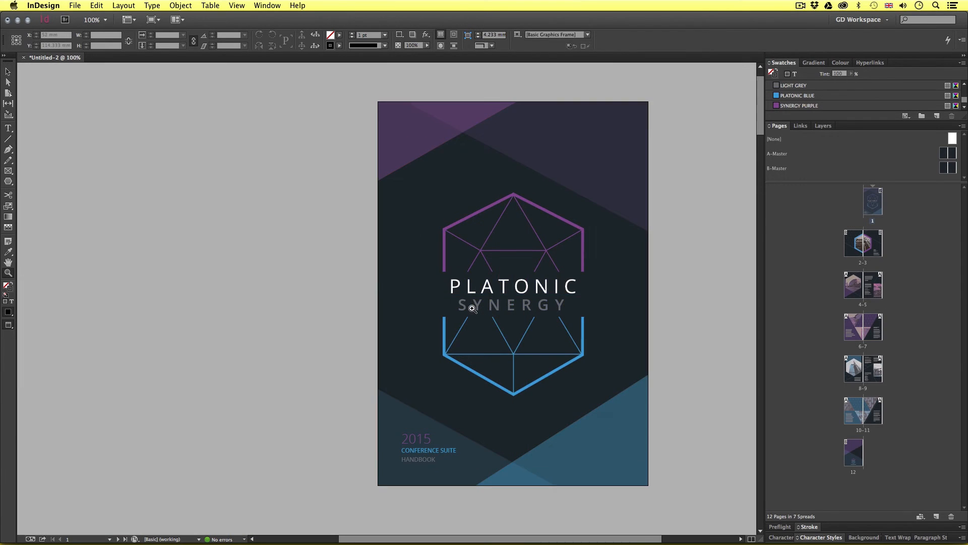
scroll(down, 3)
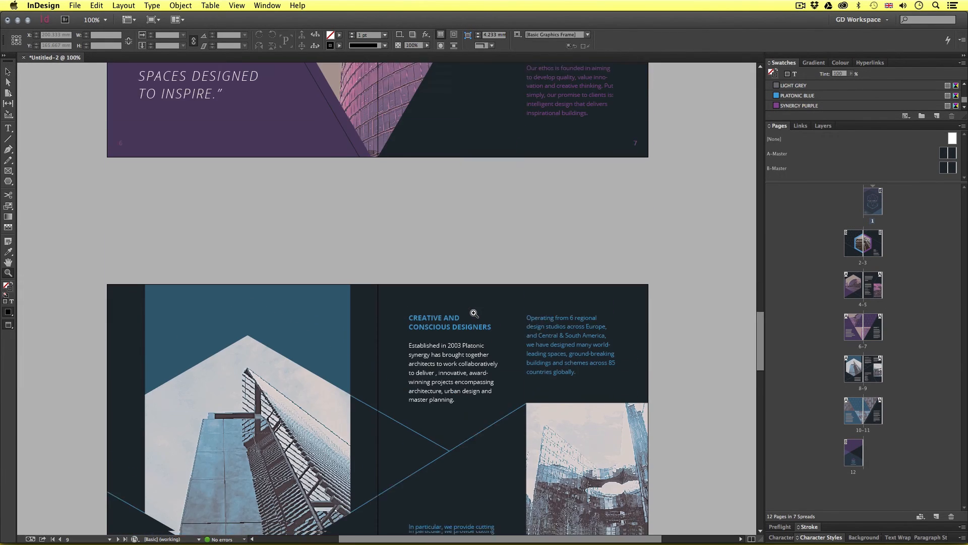
scroll(down, 3)
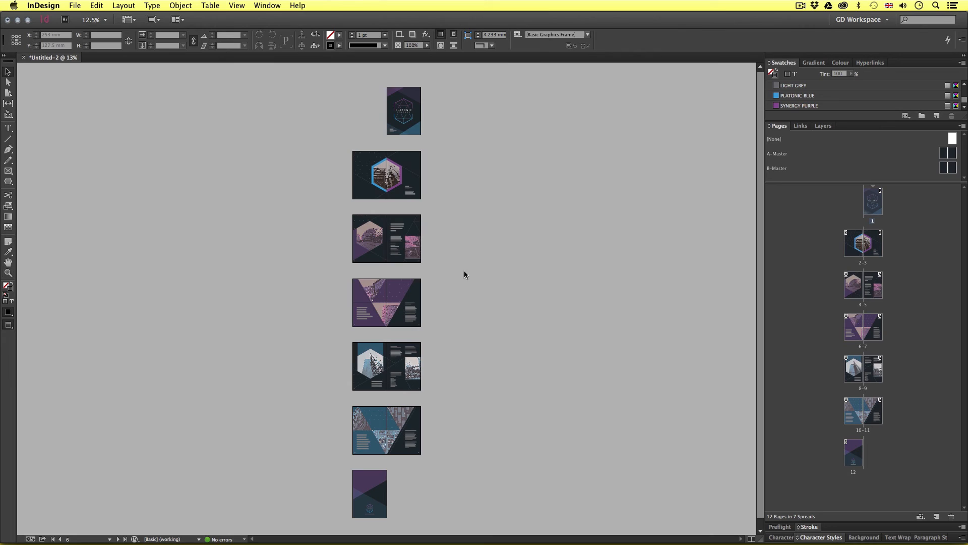
mouse_move(495, 297)
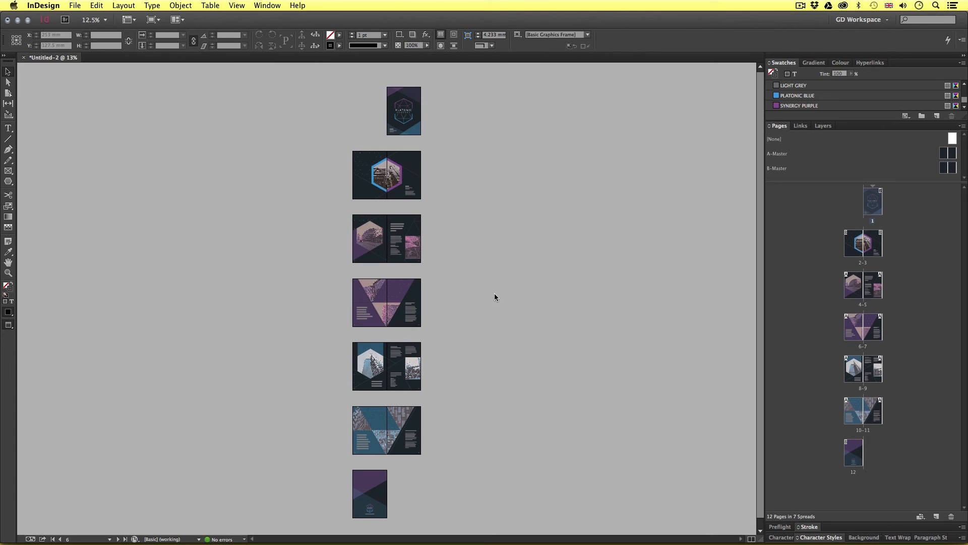